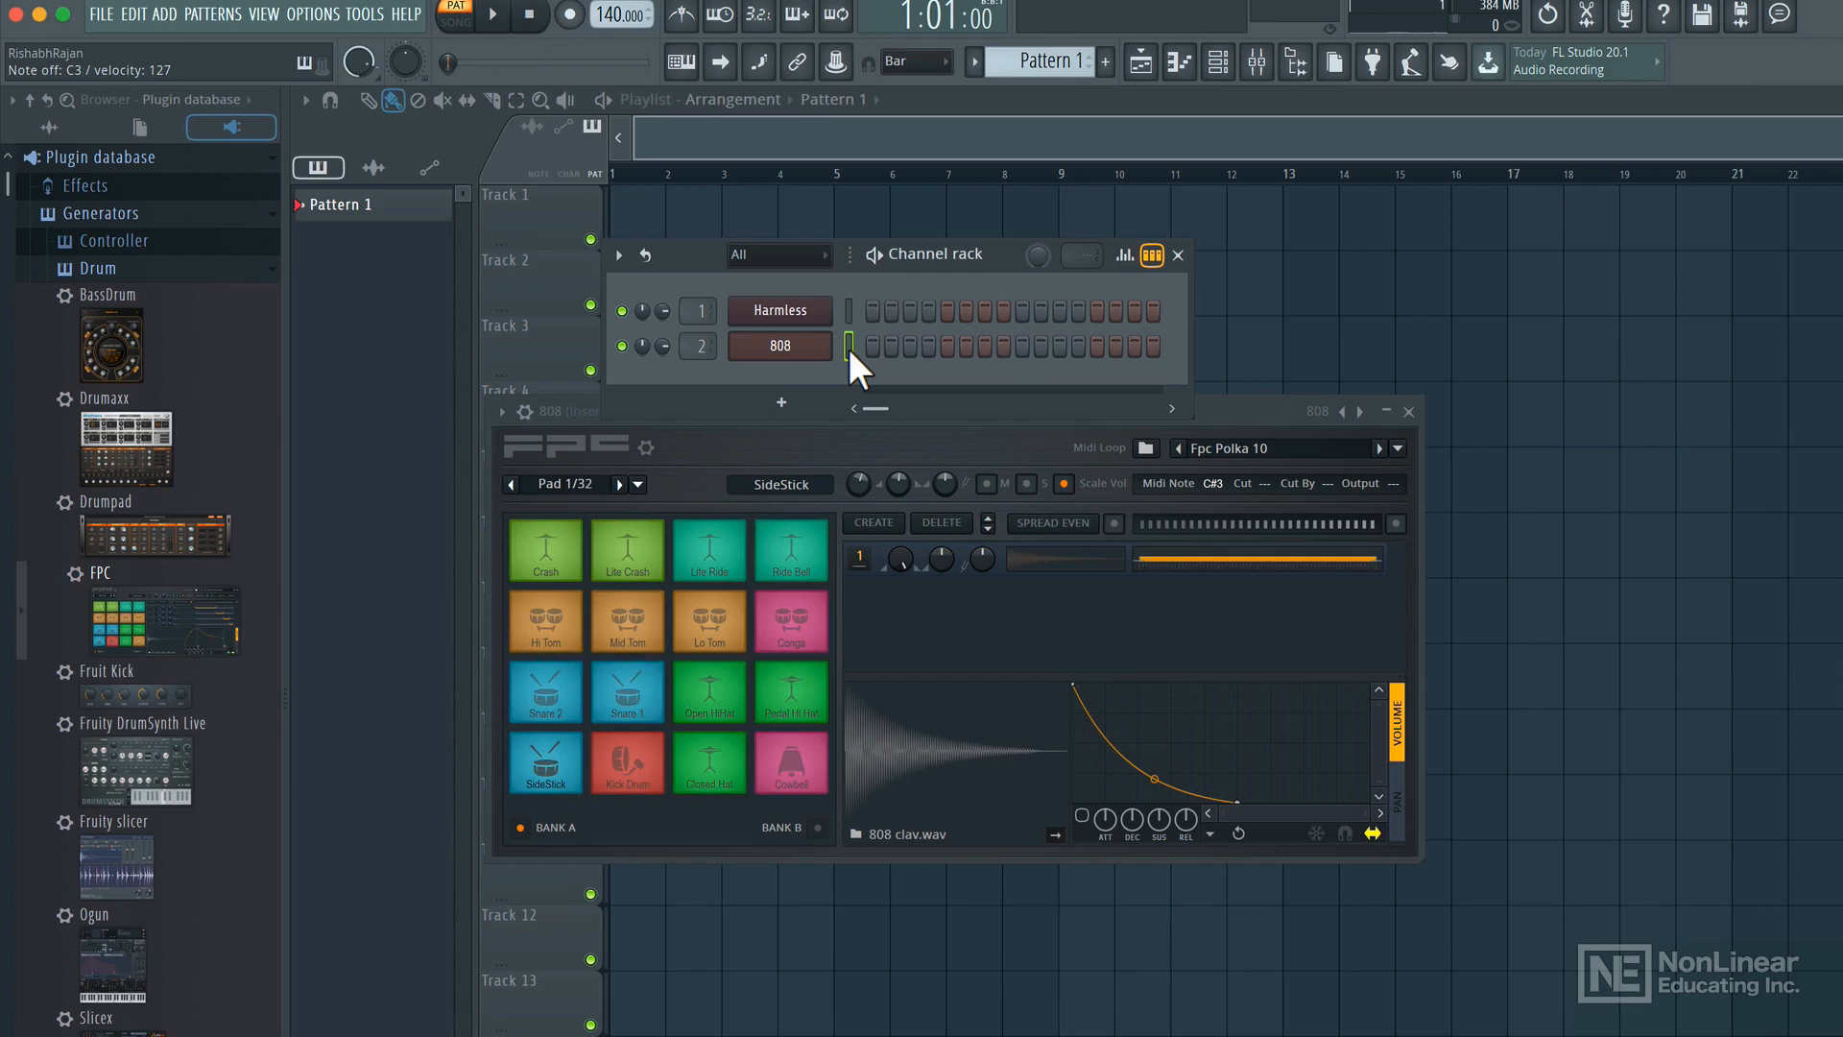
Check the MIDI device settings, then lock the 808 channel to Midi Fighter 3D channel 2
{"action": "left_click", "coordinate": [314, 14]}
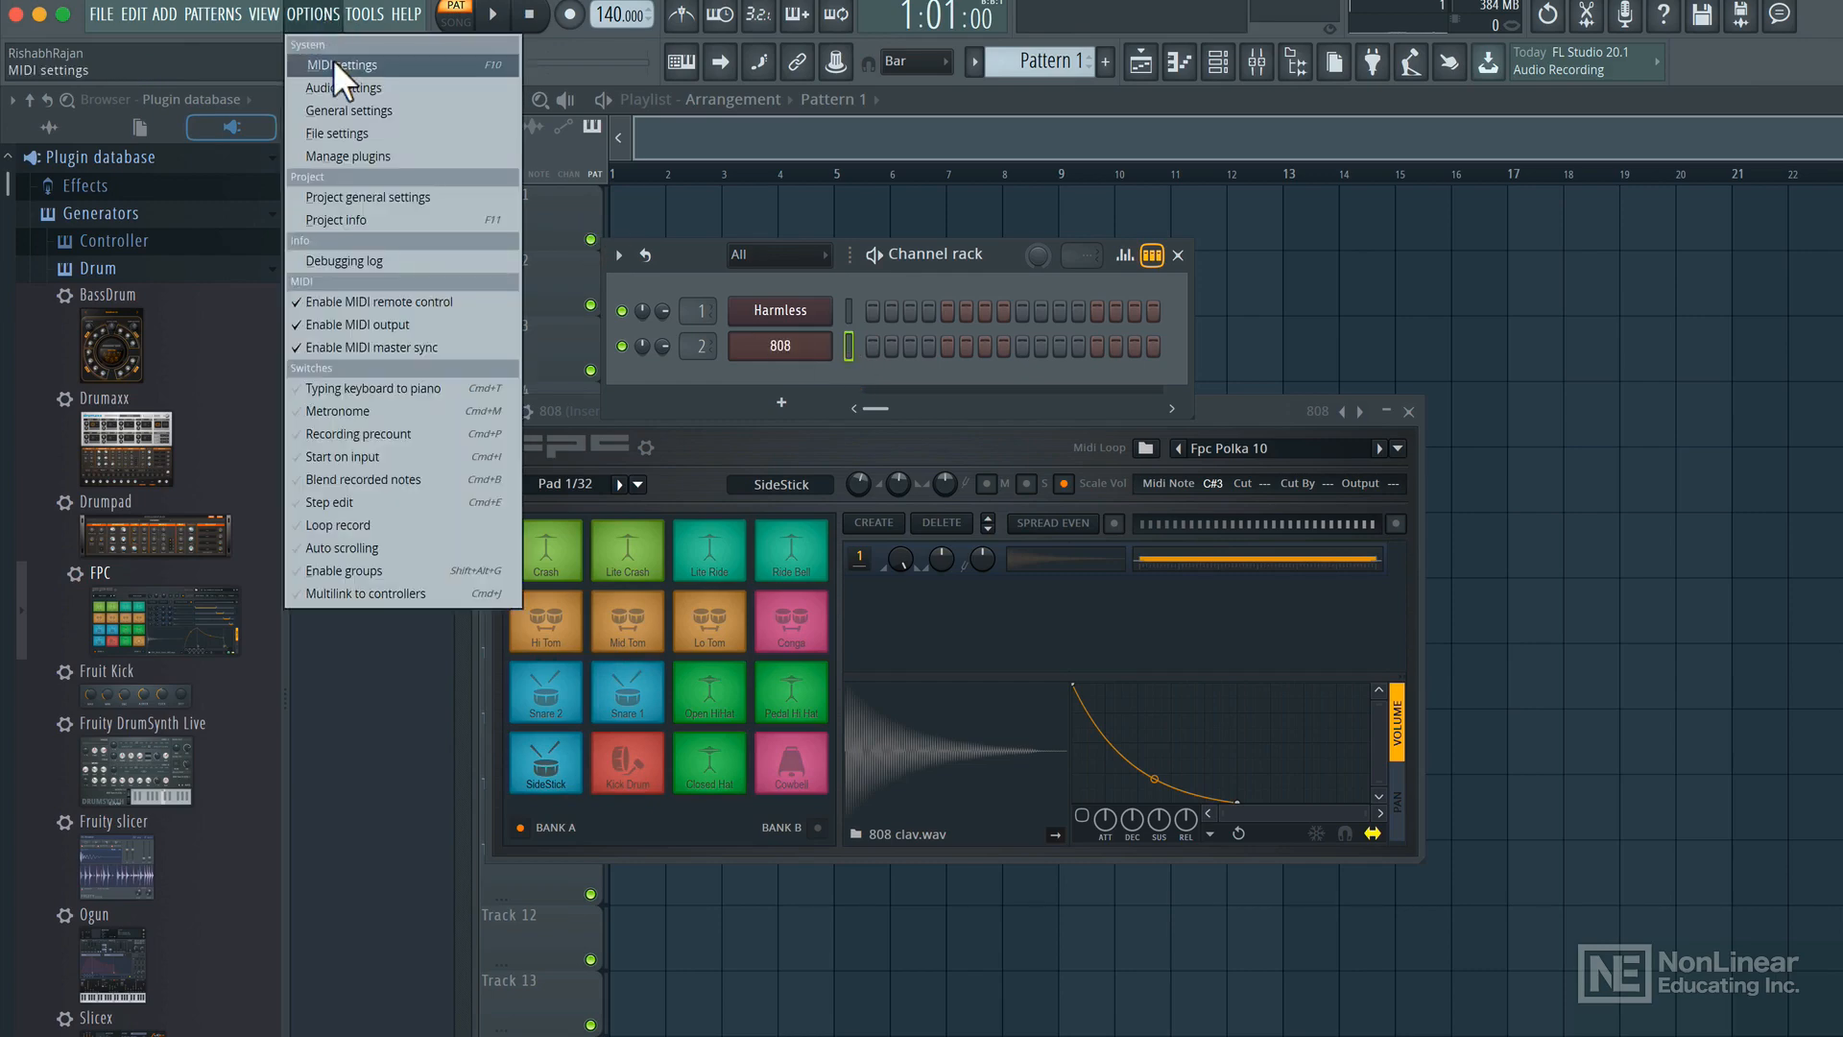
{"action": "left_click", "coordinate": [344, 64]}
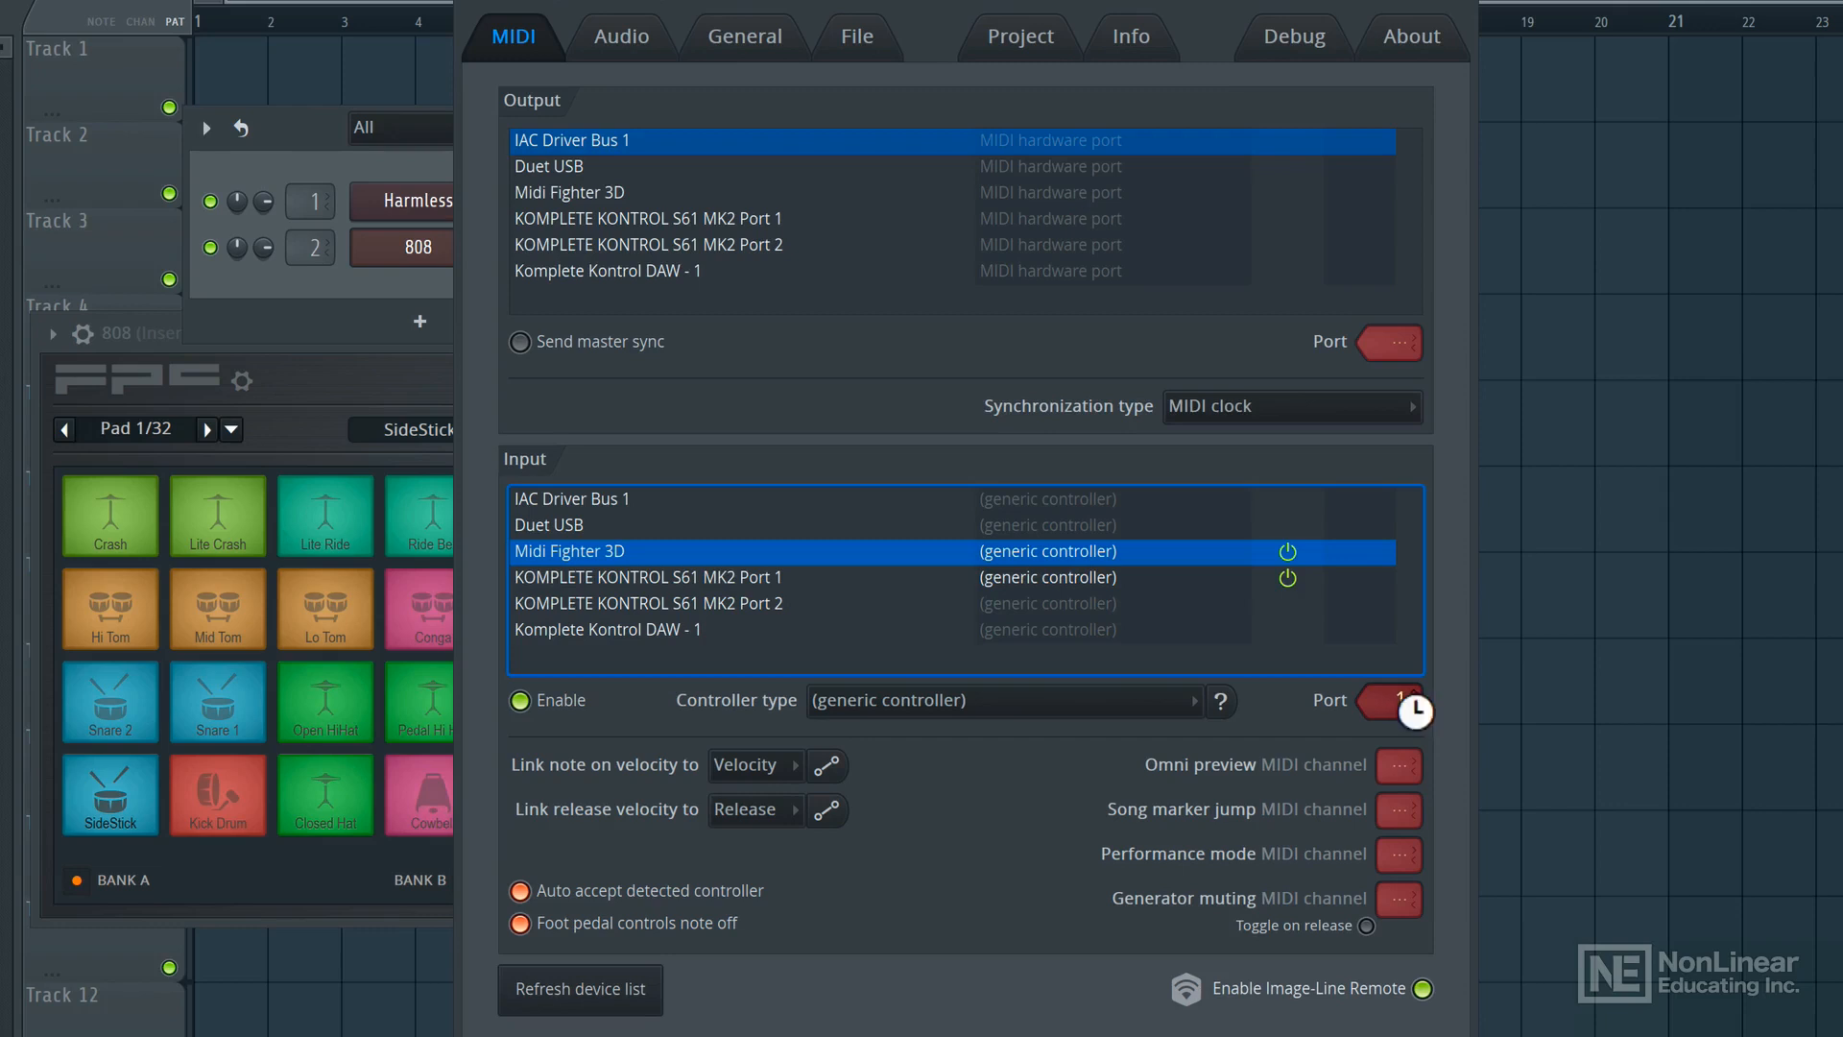
{"action": "left_click", "coordinate": [1404, 699]}
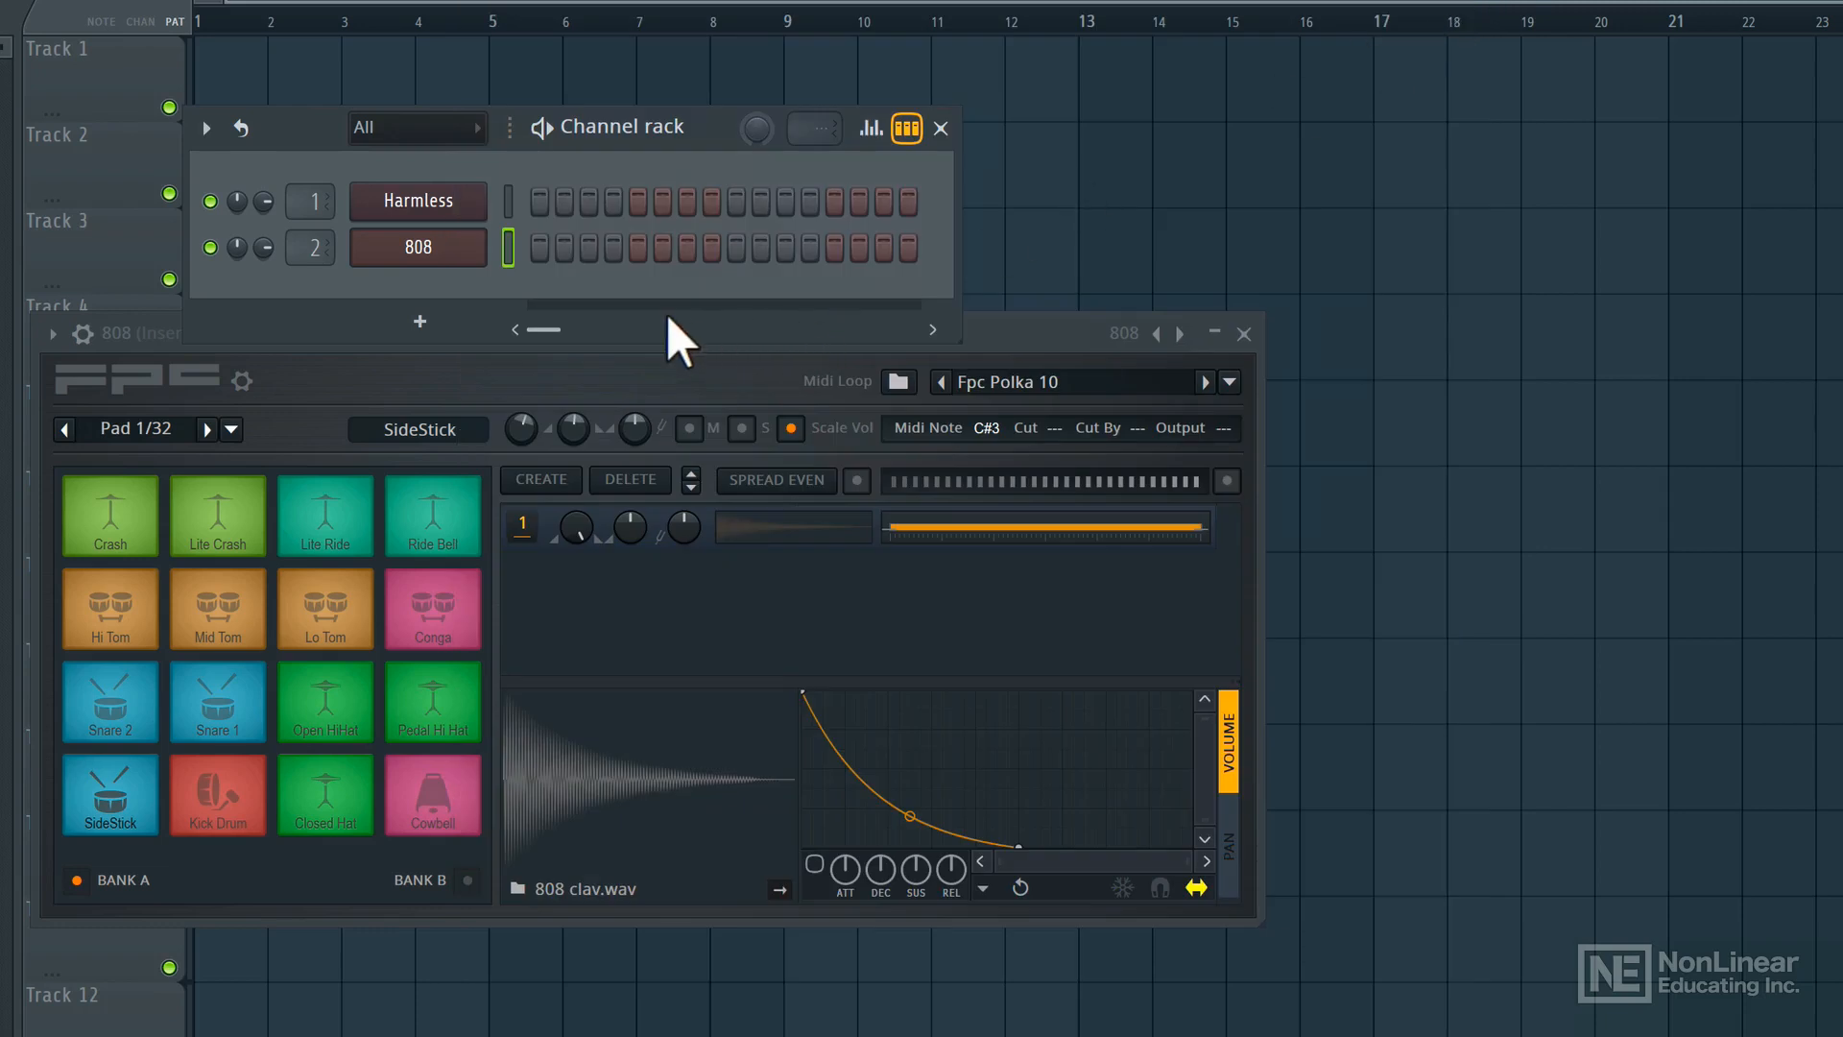
{"action": "mouse_move", "coordinate": [429, 311]}
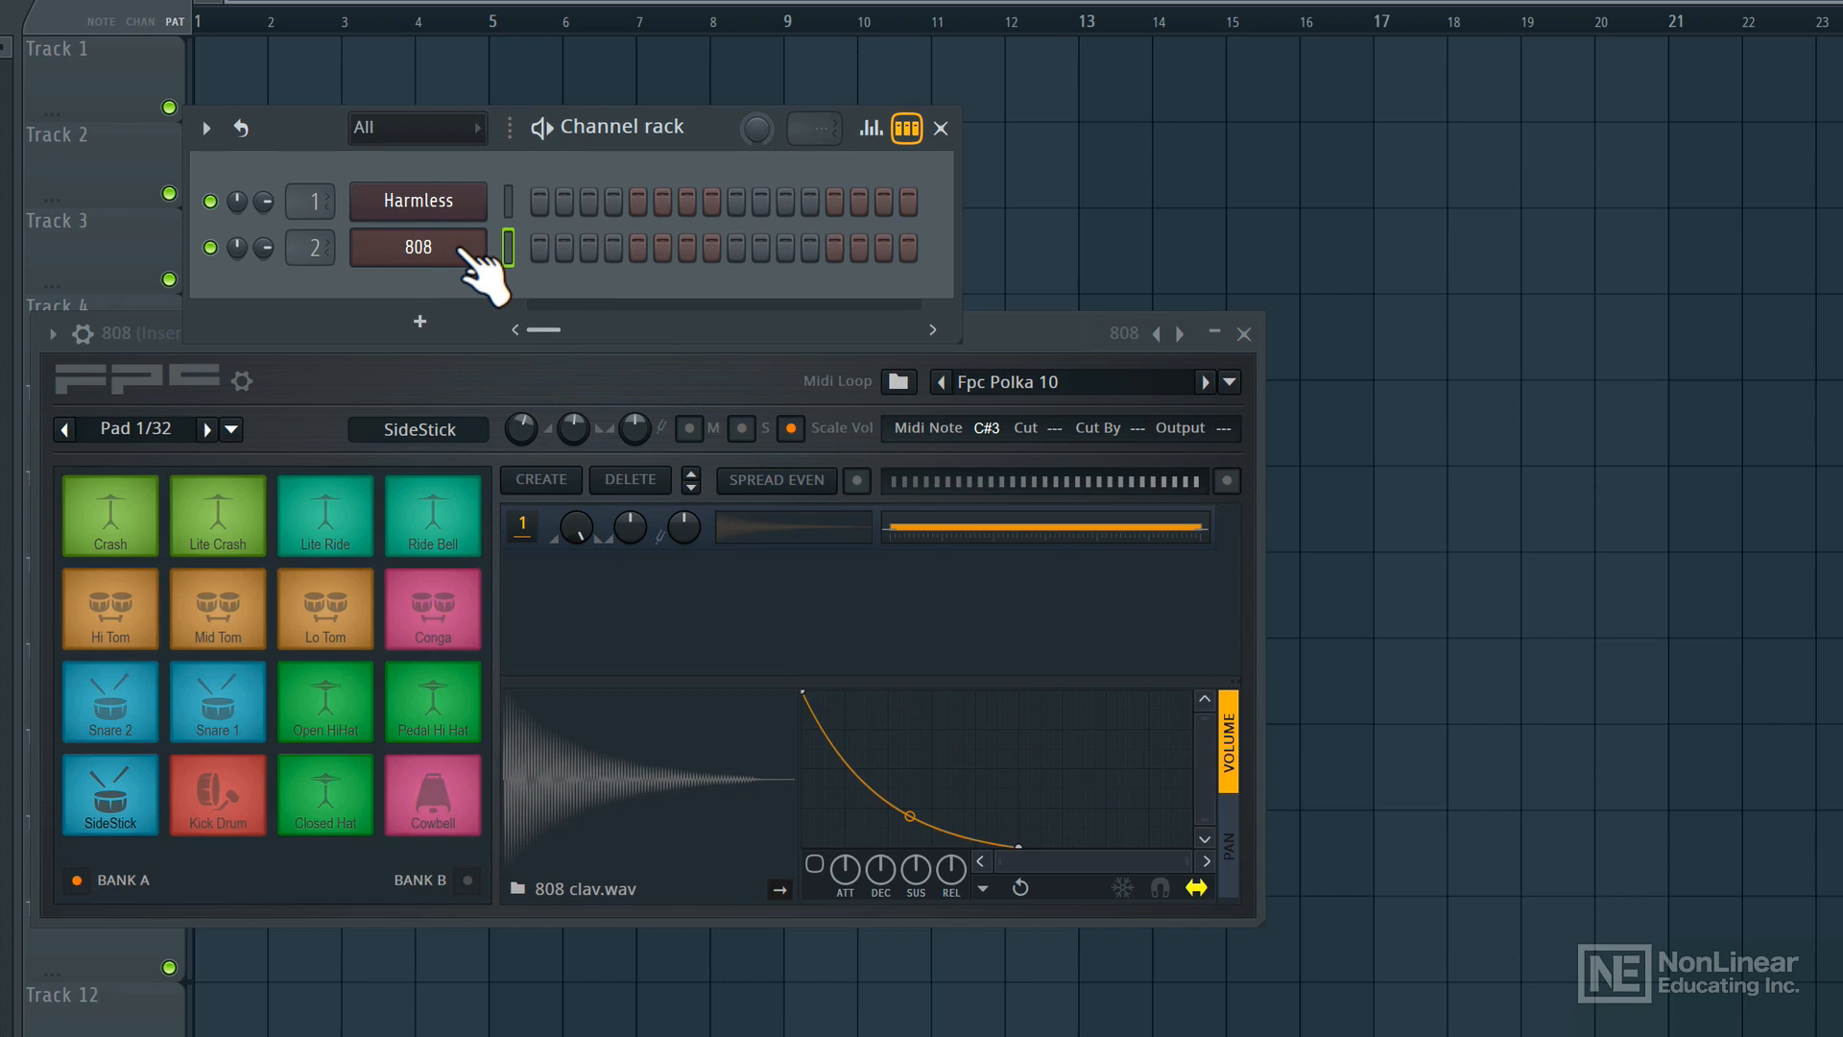
{"action": "right_click", "coordinate": [418, 247]}
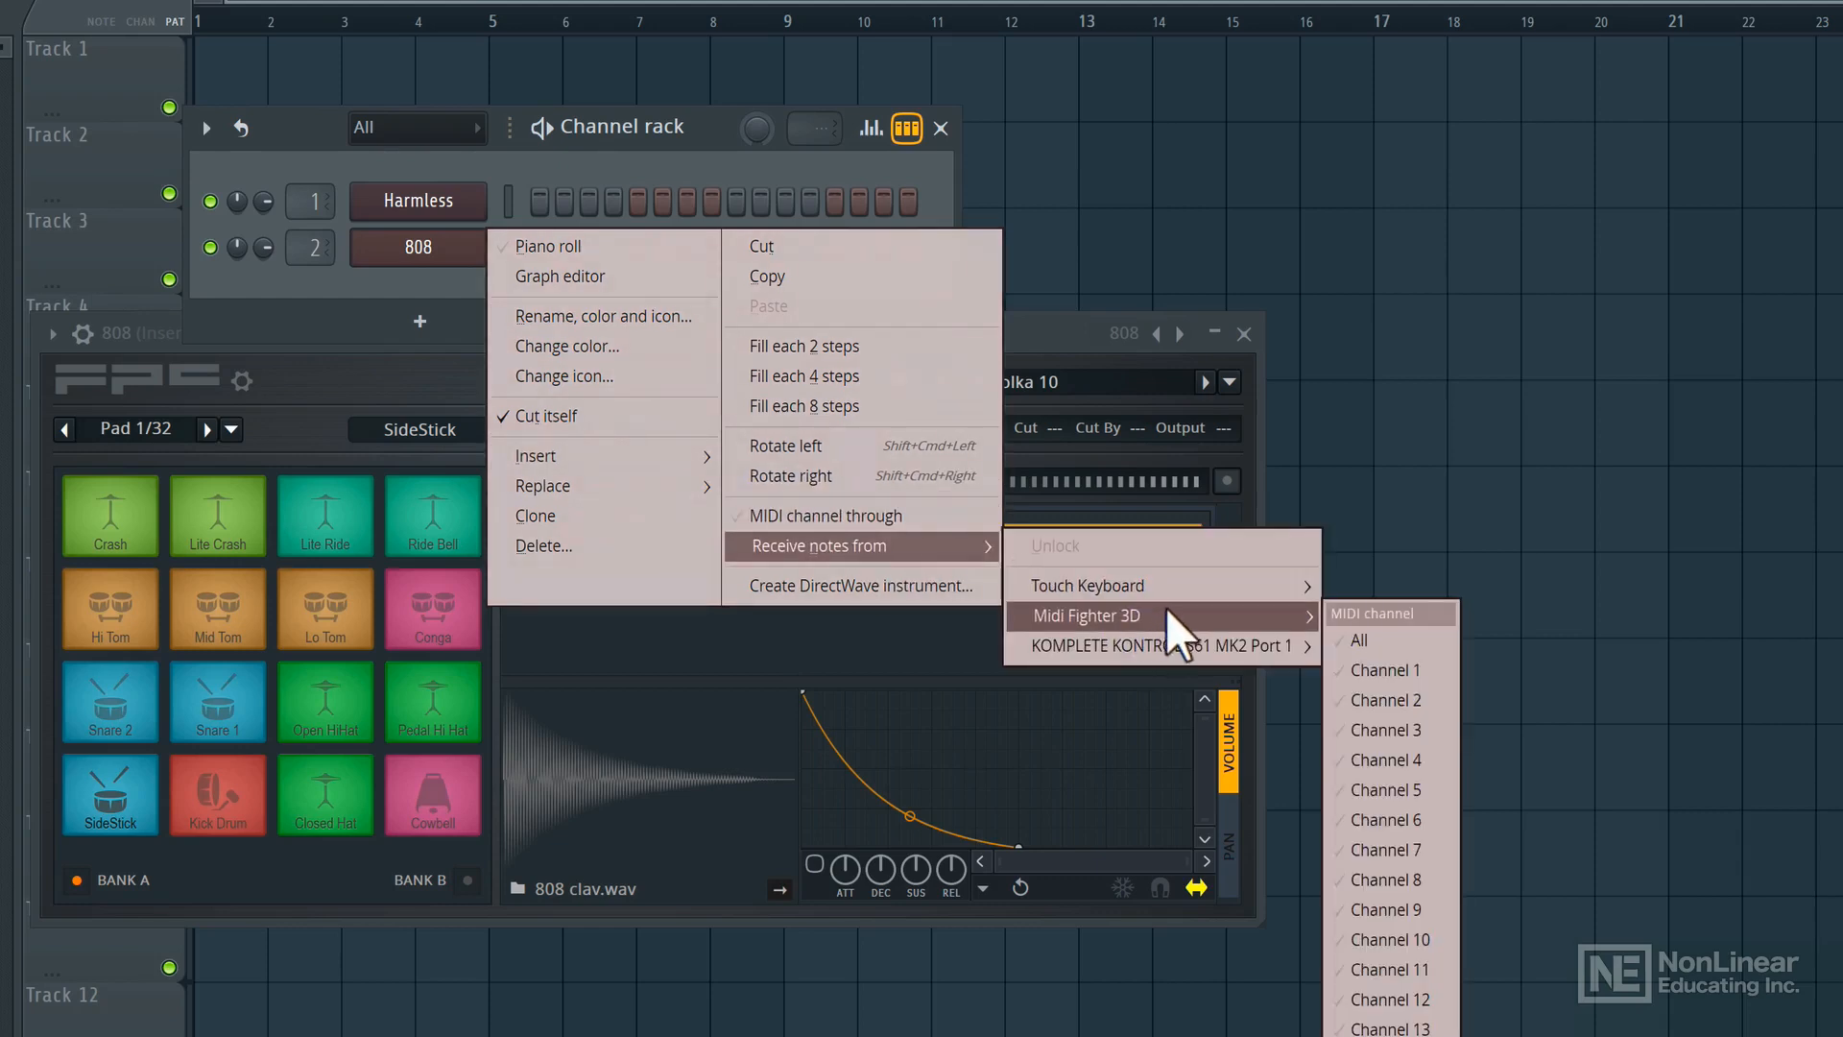
{"action": "mouse_move", "coordinate": [1398, 700]}
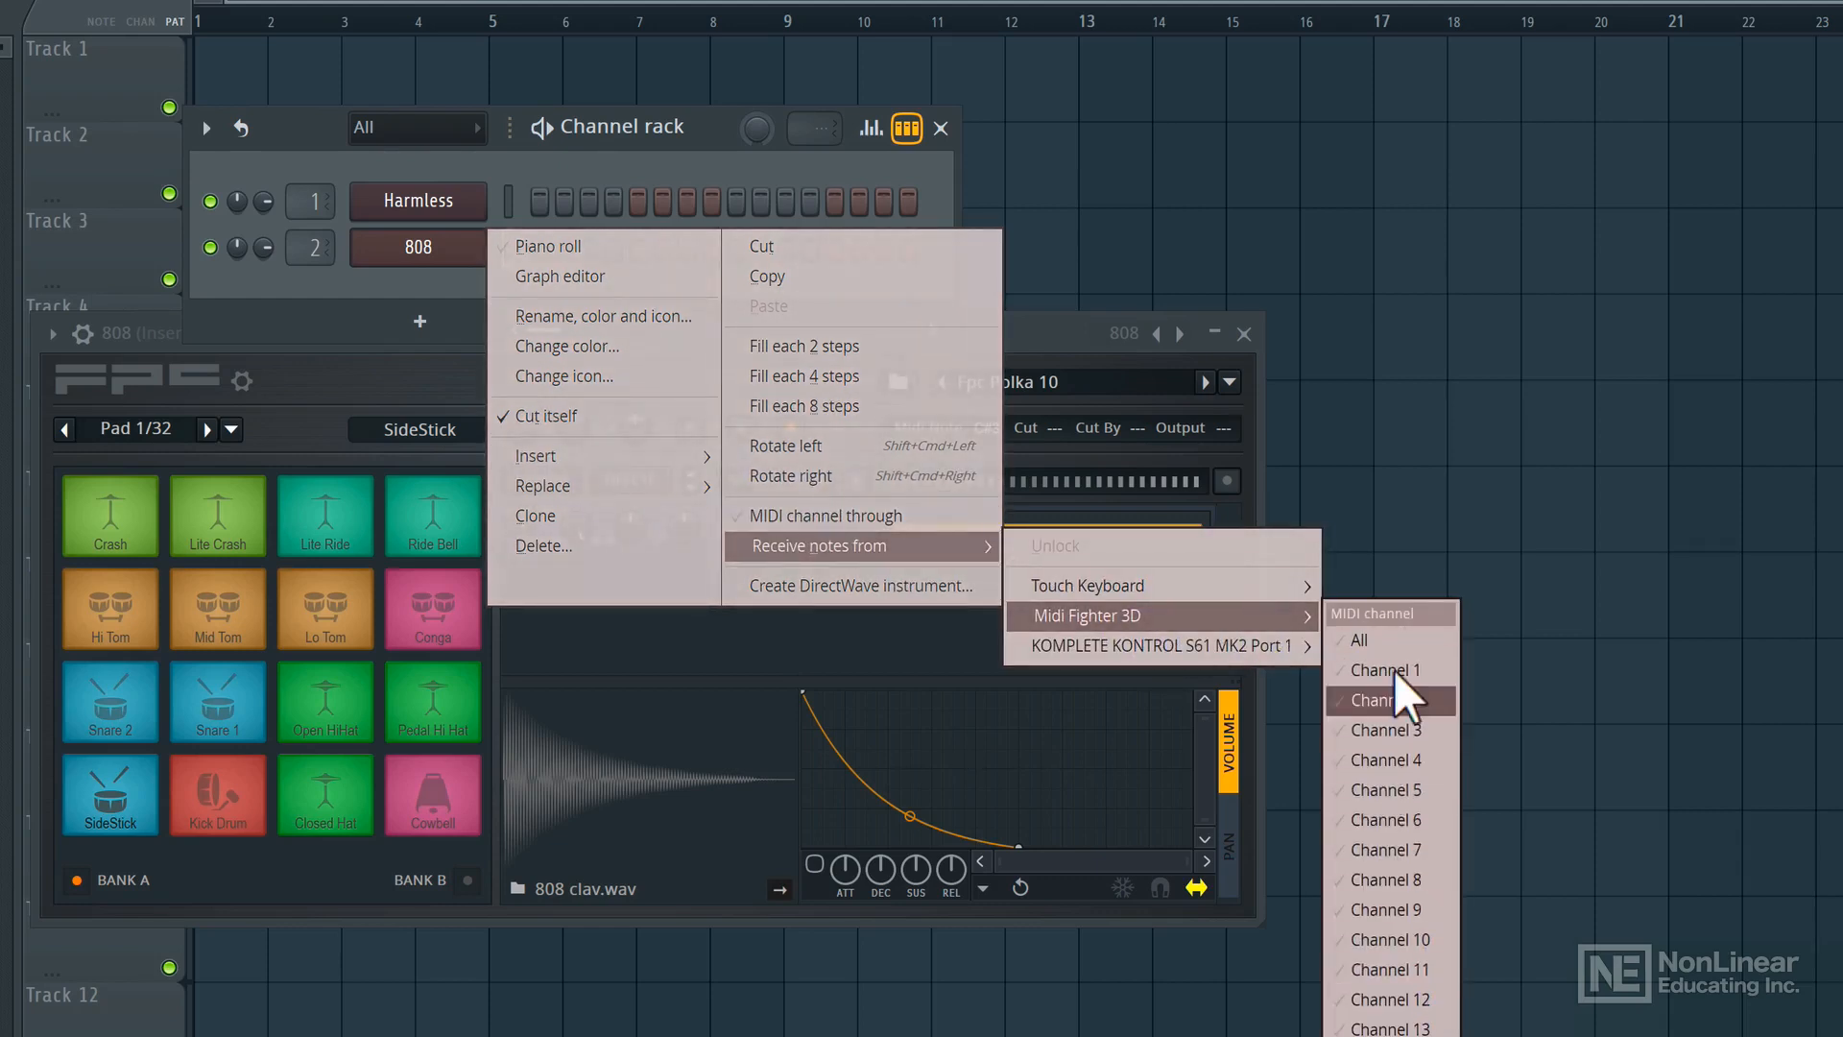
{"action": "left_click", "coordinate": [1389, 700]}
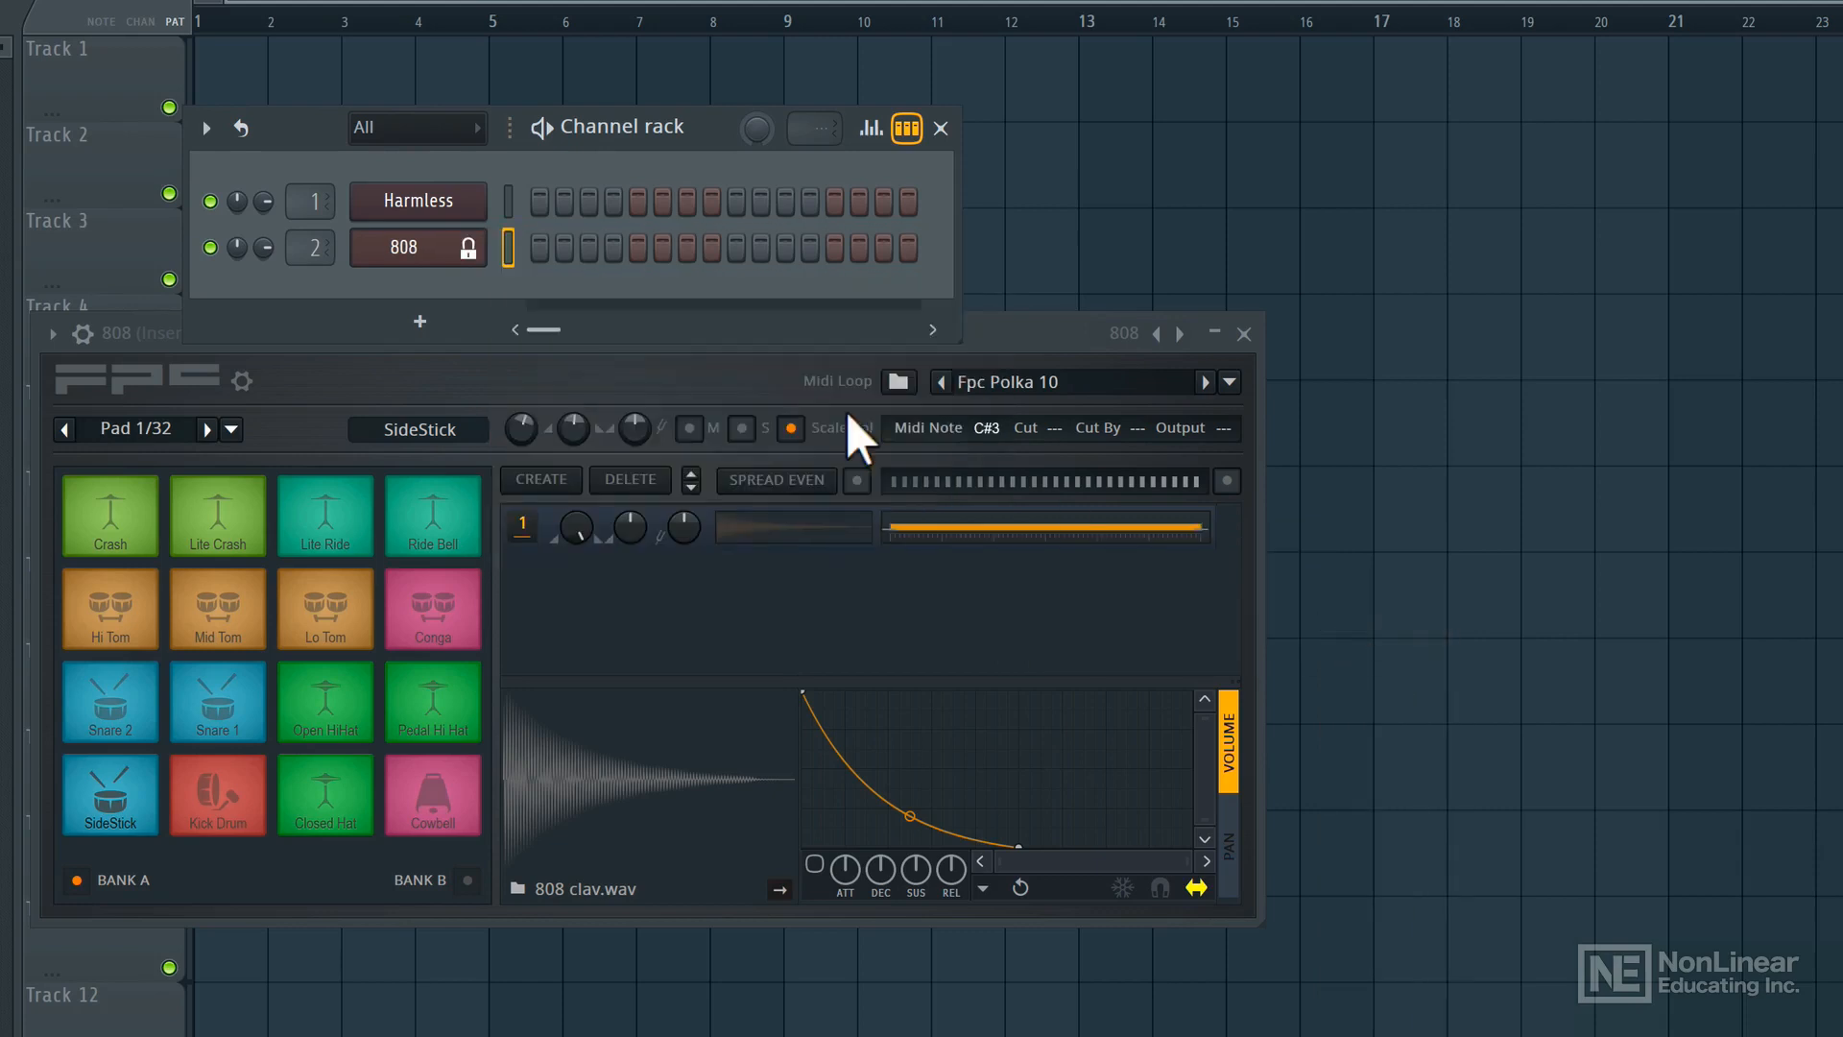
{"action": "mouse_move", "coordinate": [488, 299]}
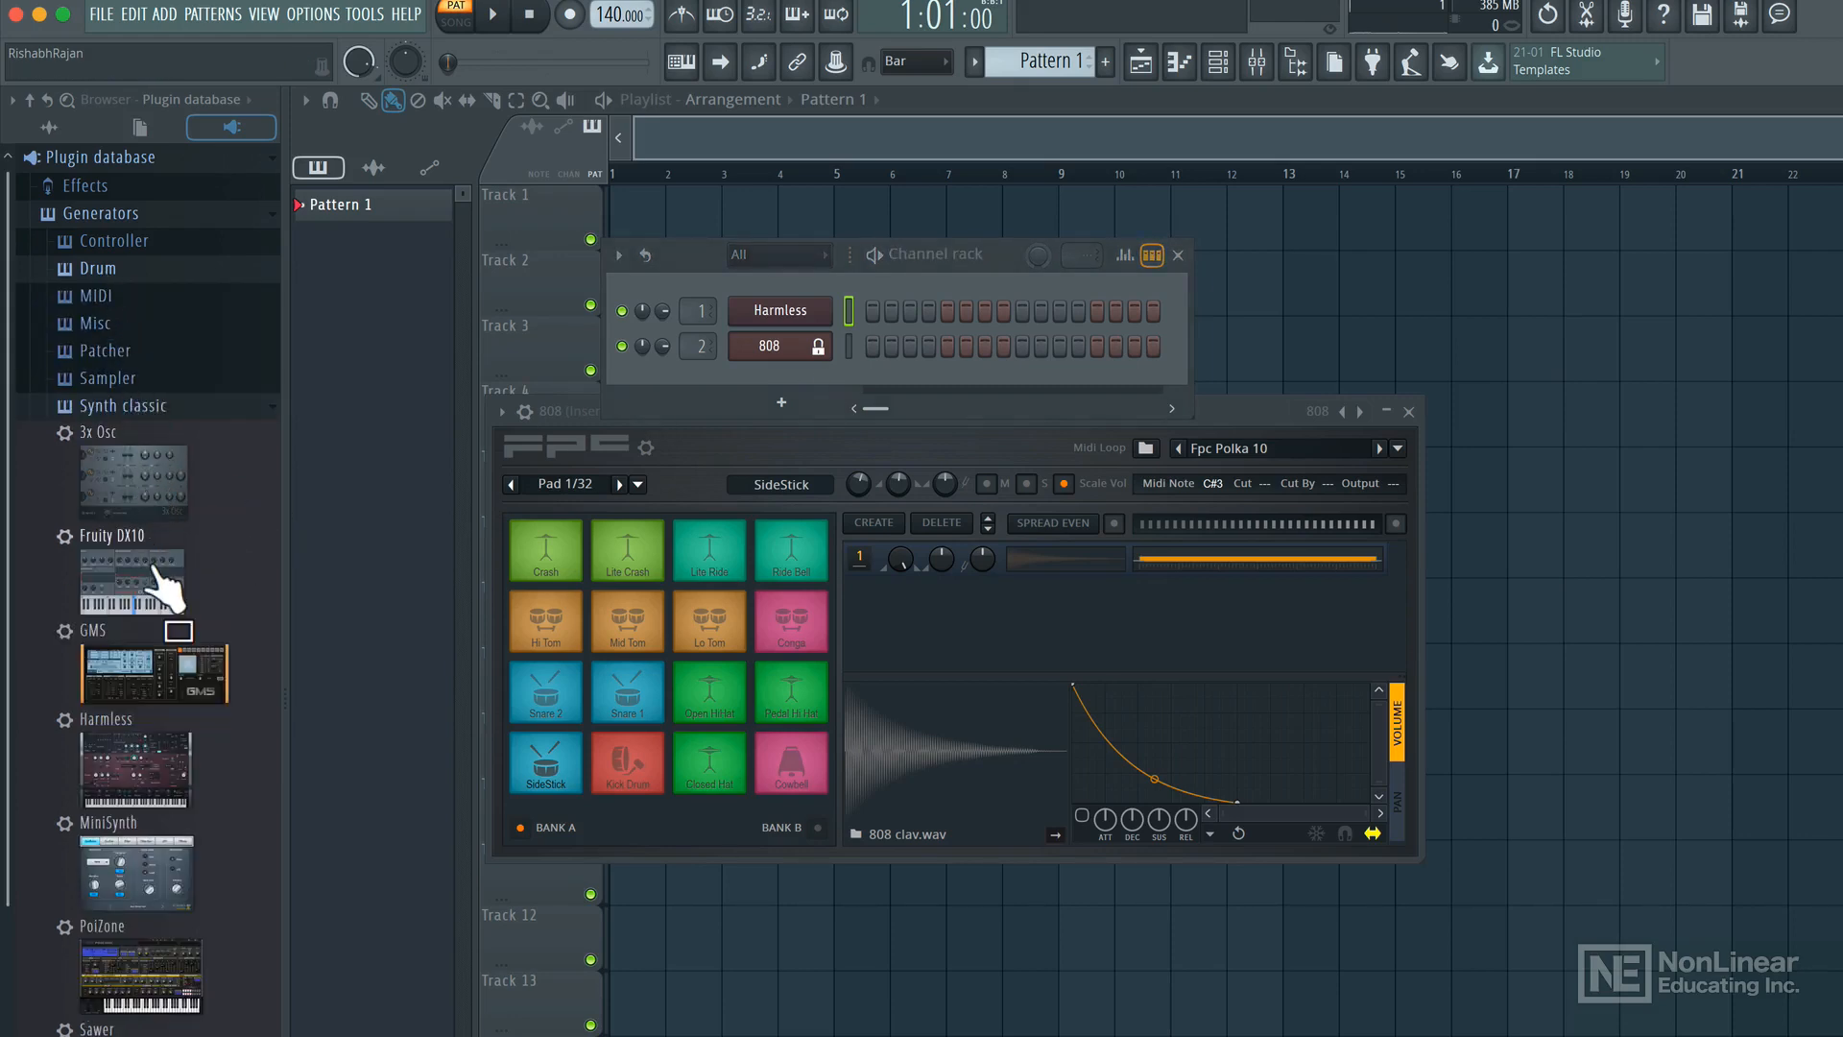
Add Fruity DX10 from Plugin database > Generators > Synth classic as a new channel
{"action": "double_click", "coordinate": [134, 576]}
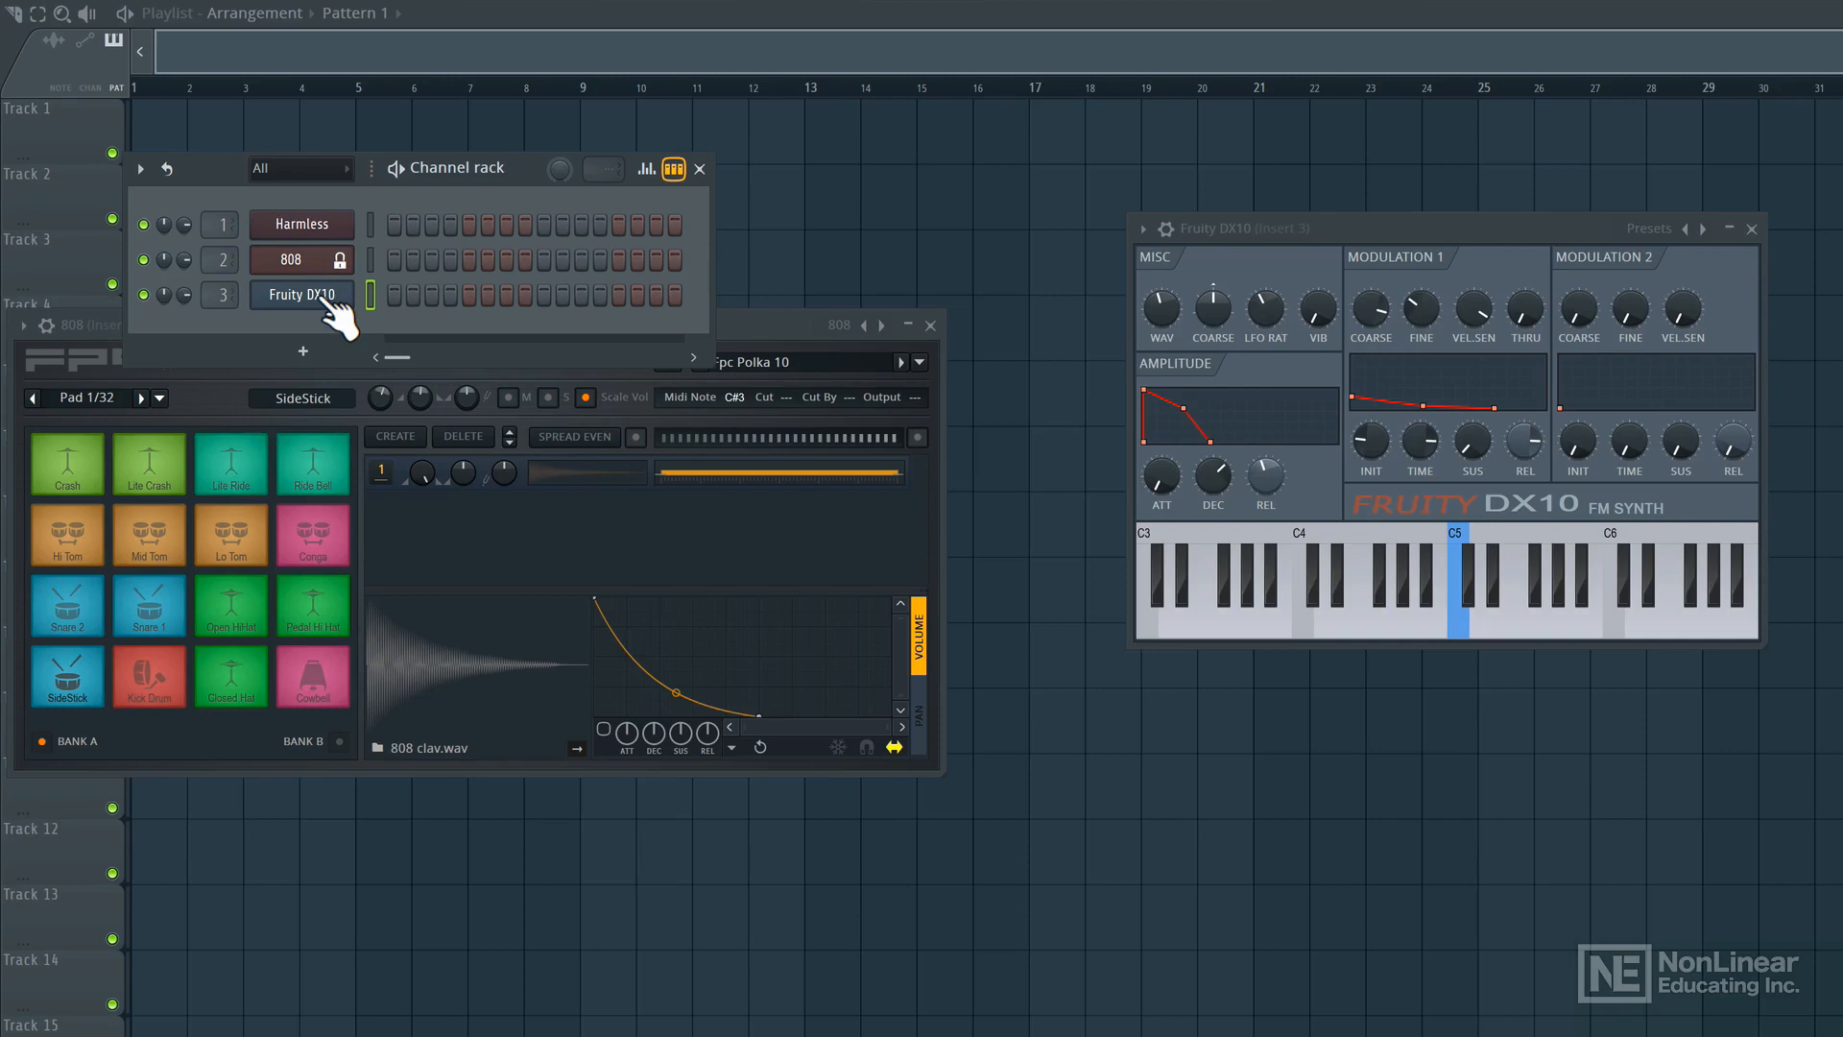
Lock Fruity DX10 to KOMPLETE KONTROL S61 MK2 Port 1, auto-assigning the input port
{"action": "right_click", "coordinate": [301, 293]}
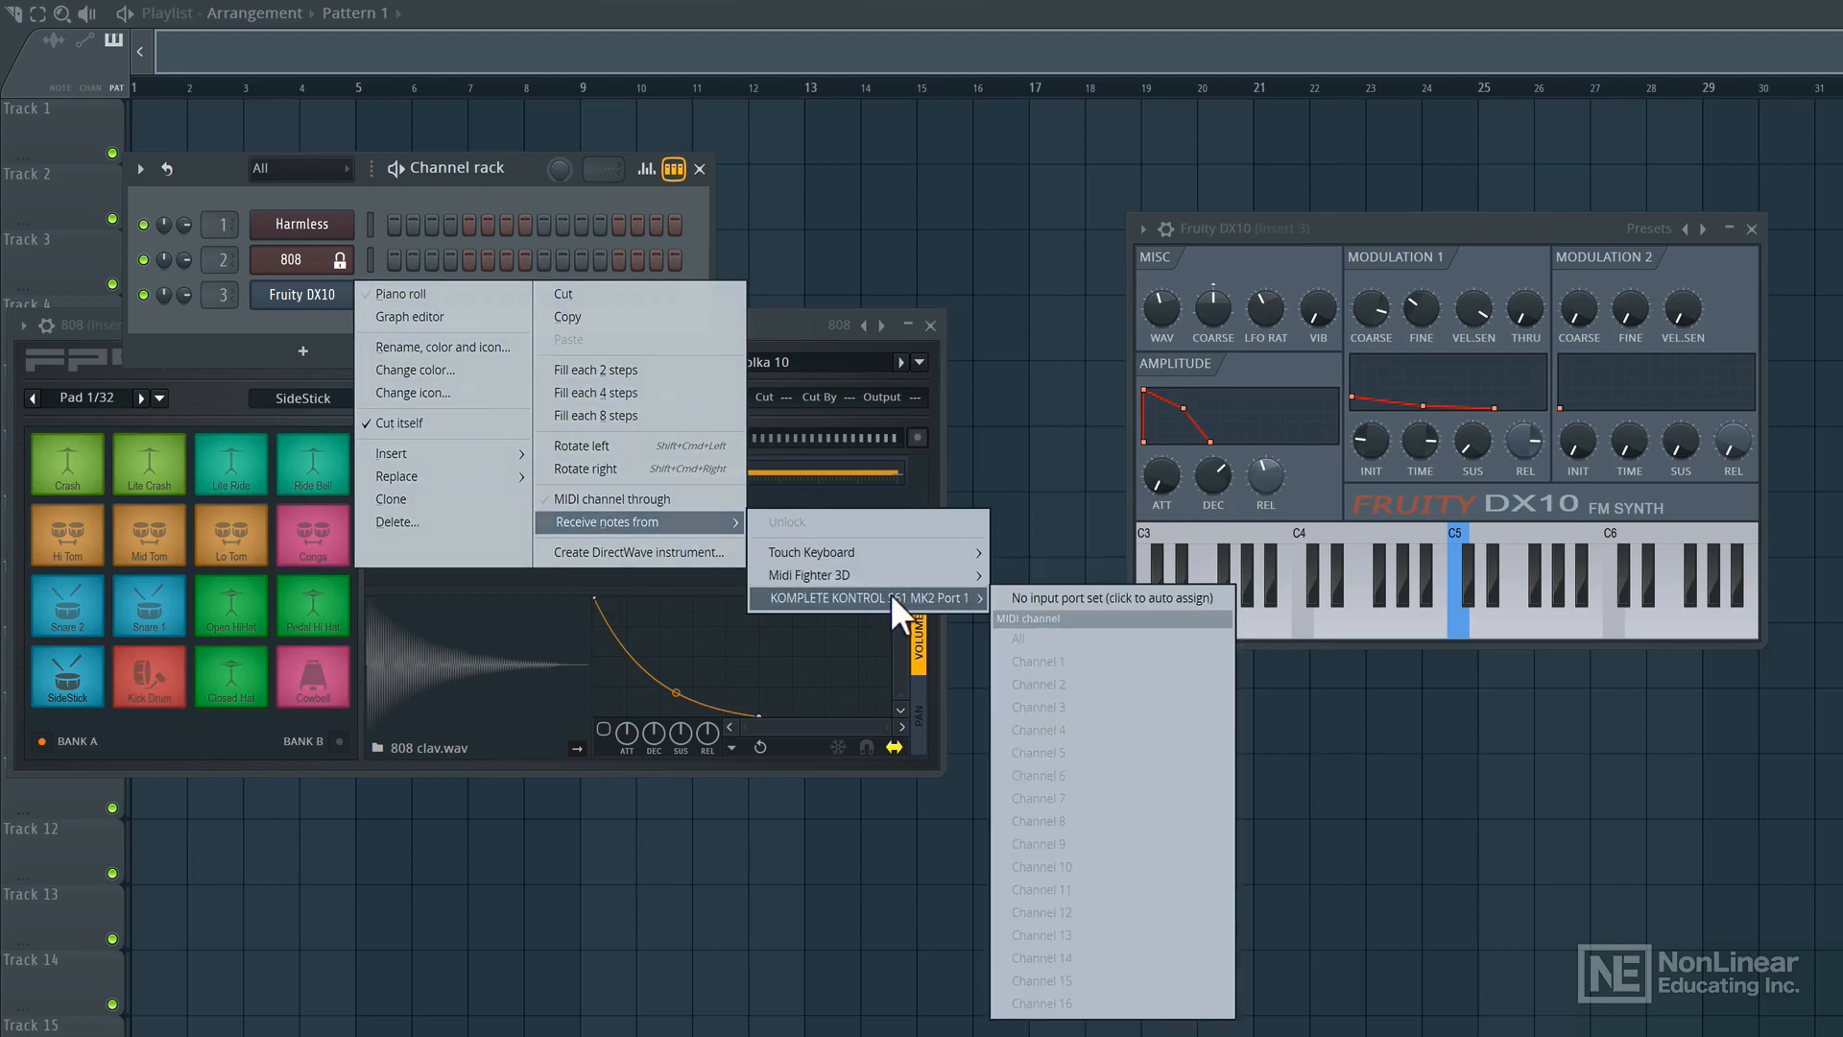
{"action": "mouse_move", "coordinate": [1099, 881]}
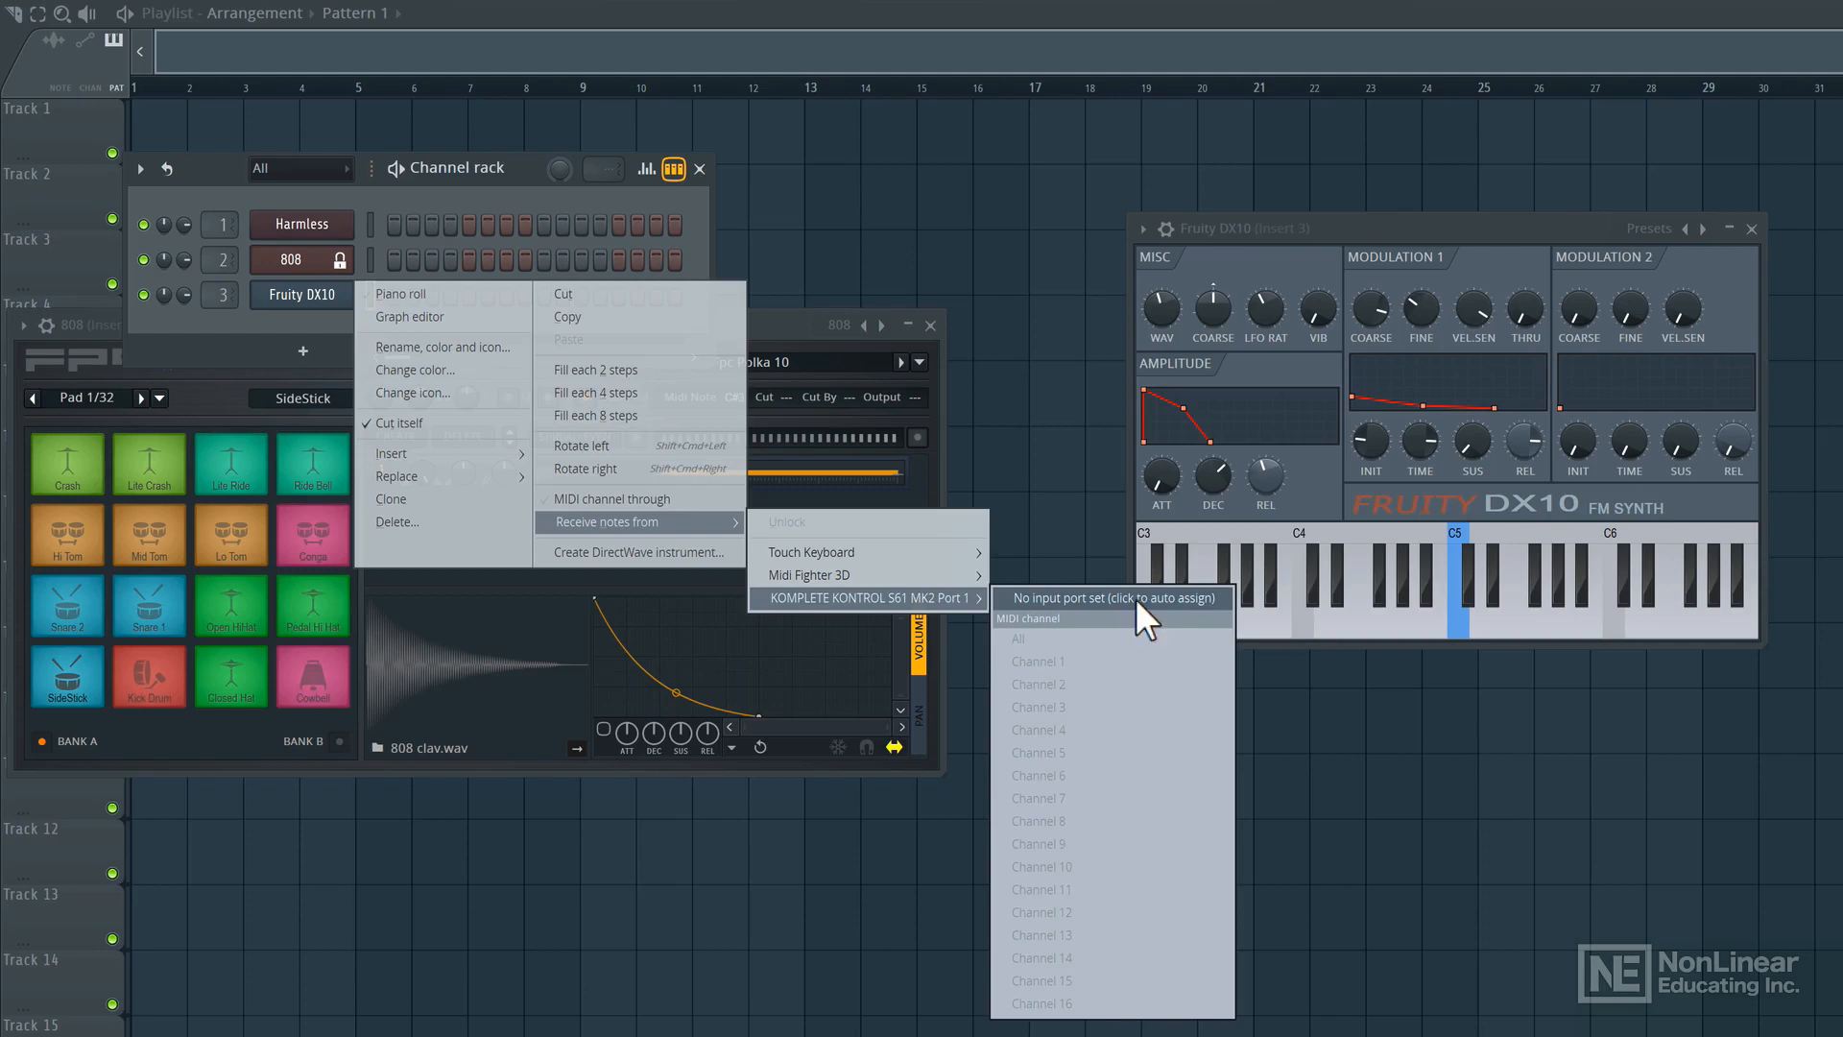
{"action": "left_click", "coordinate": [1110, 598]}
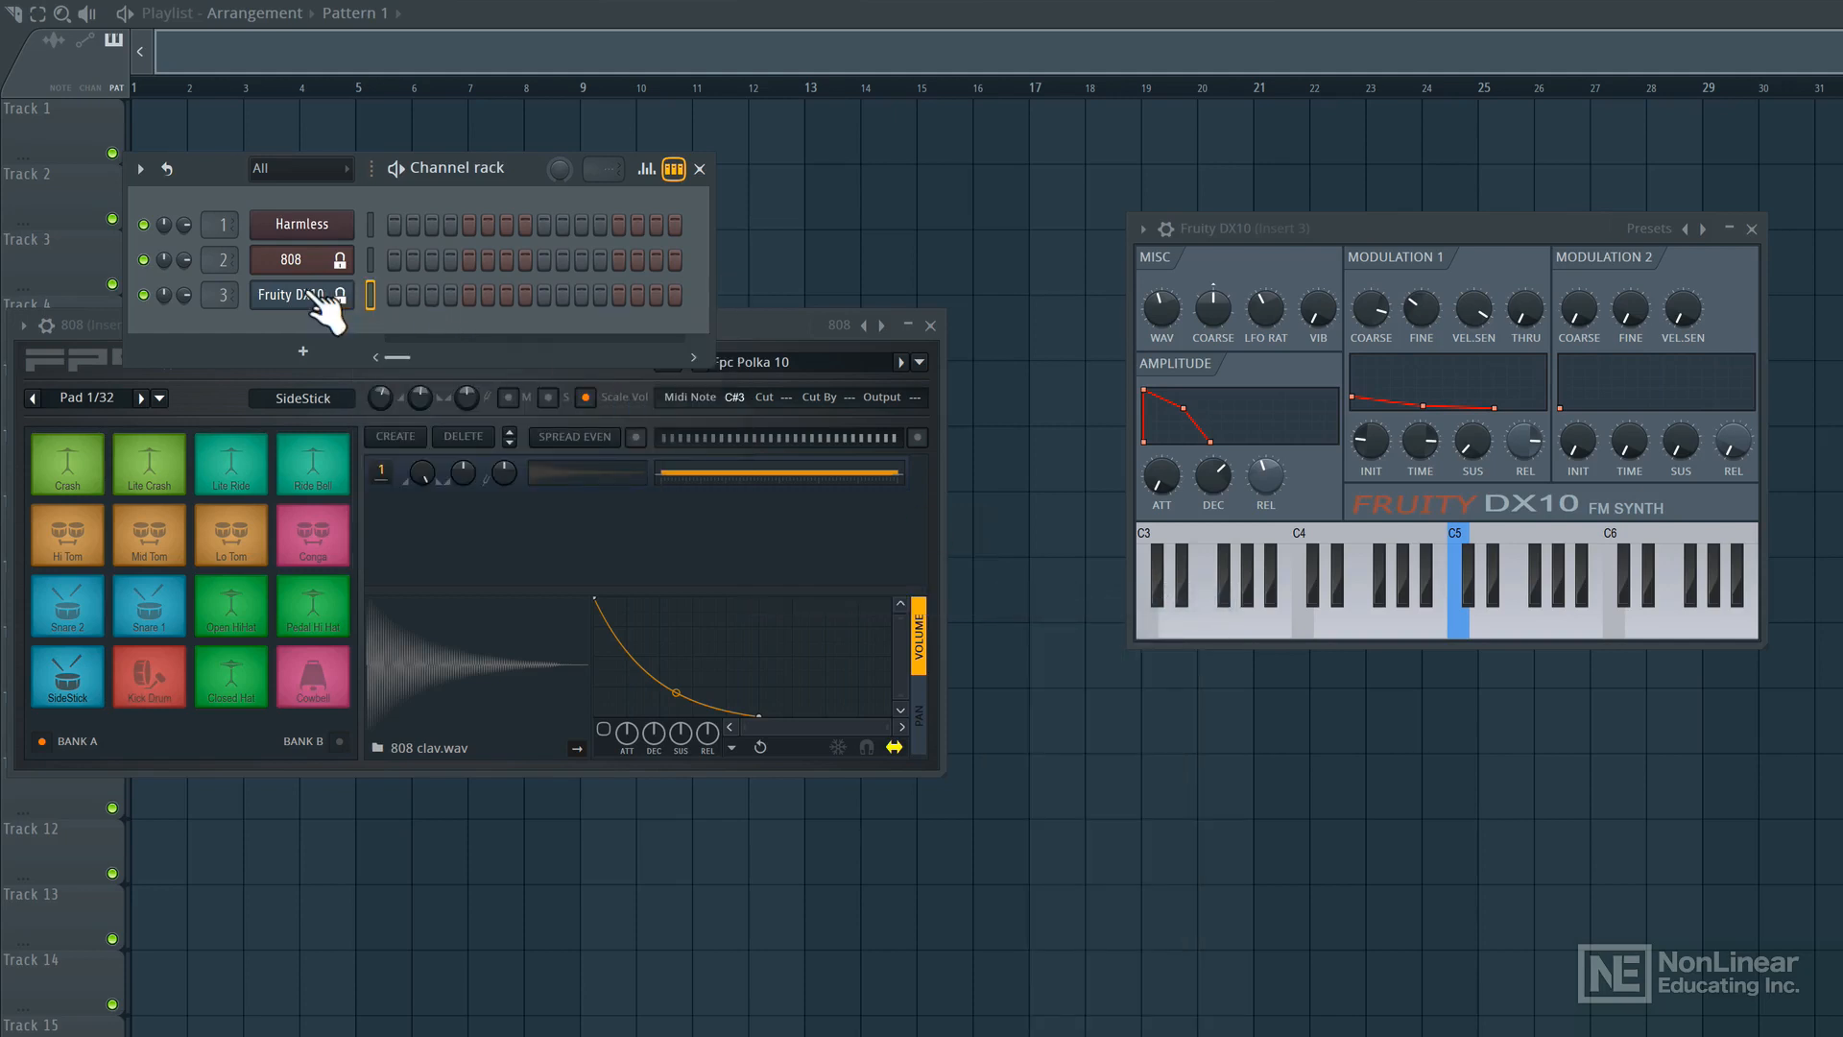
{"action": "left_click", "coordinate": [293, 294]}
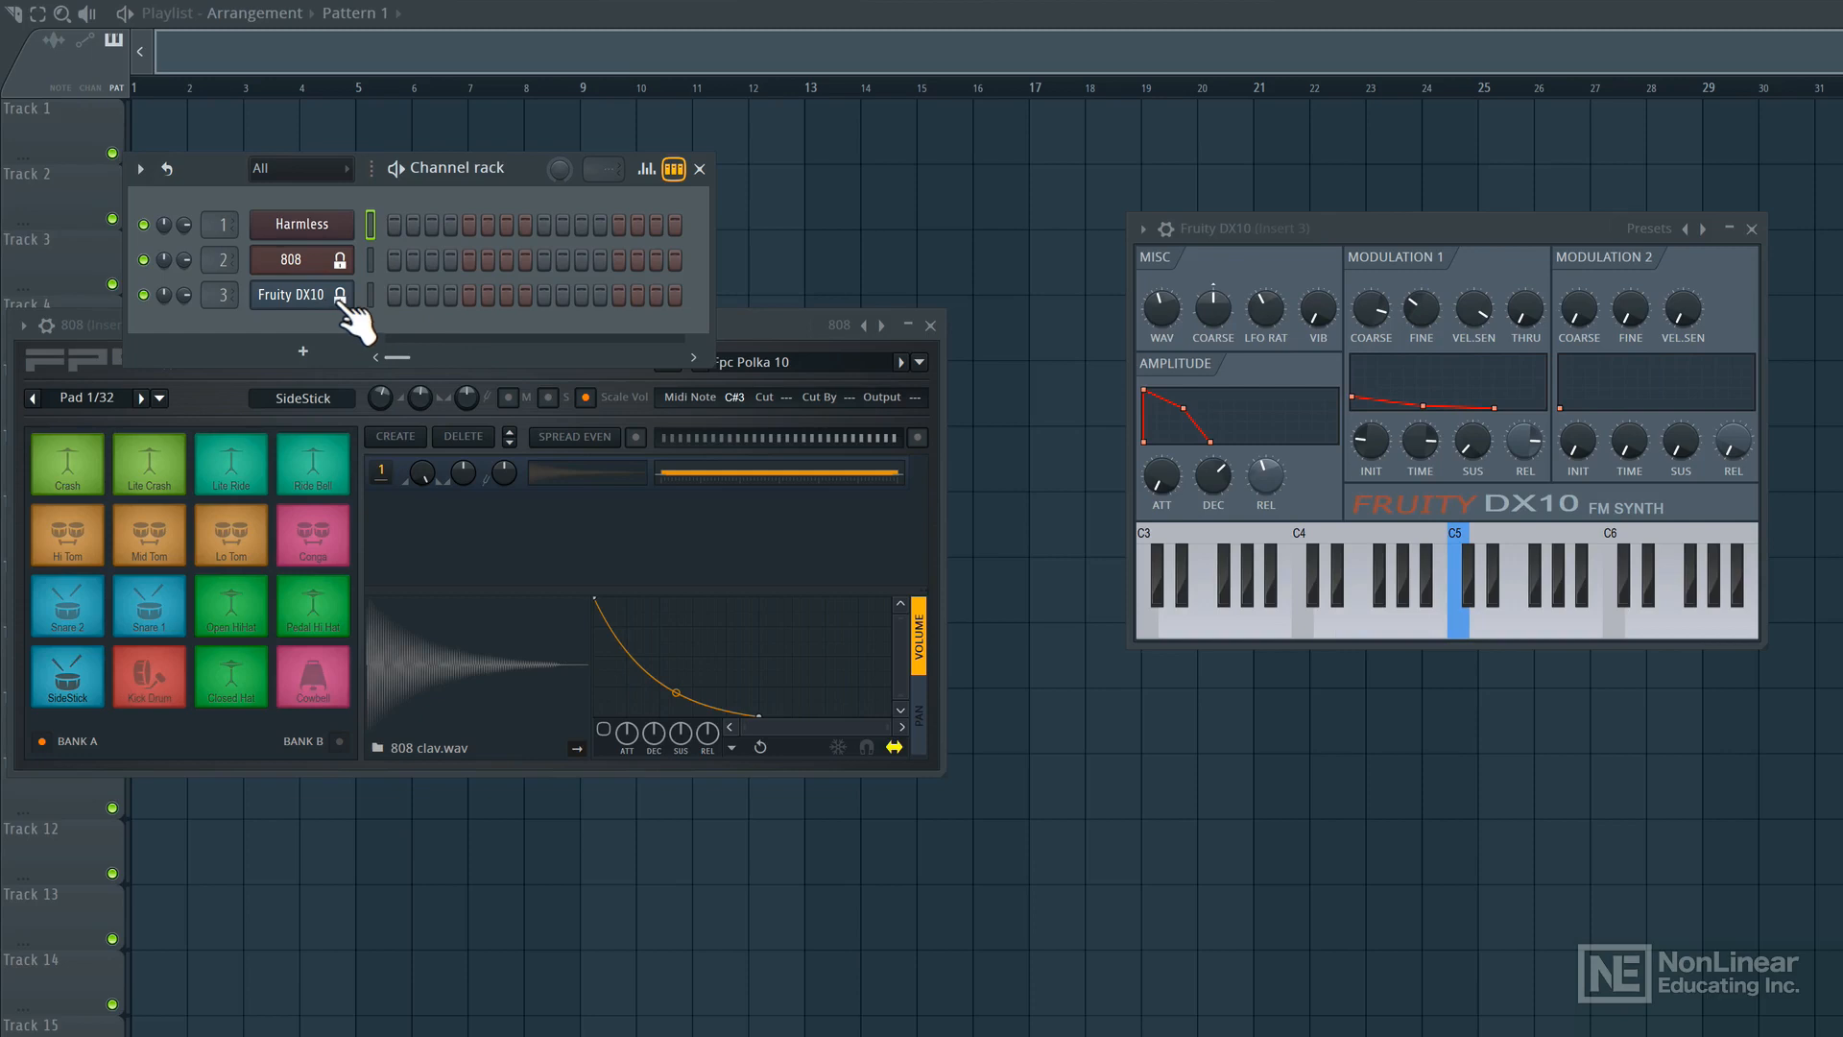
Reopen the Fruity DX10 channel's context menu to confirm its note-receiving lock
{"action": "right_click", "coordinate": [291, 294]}
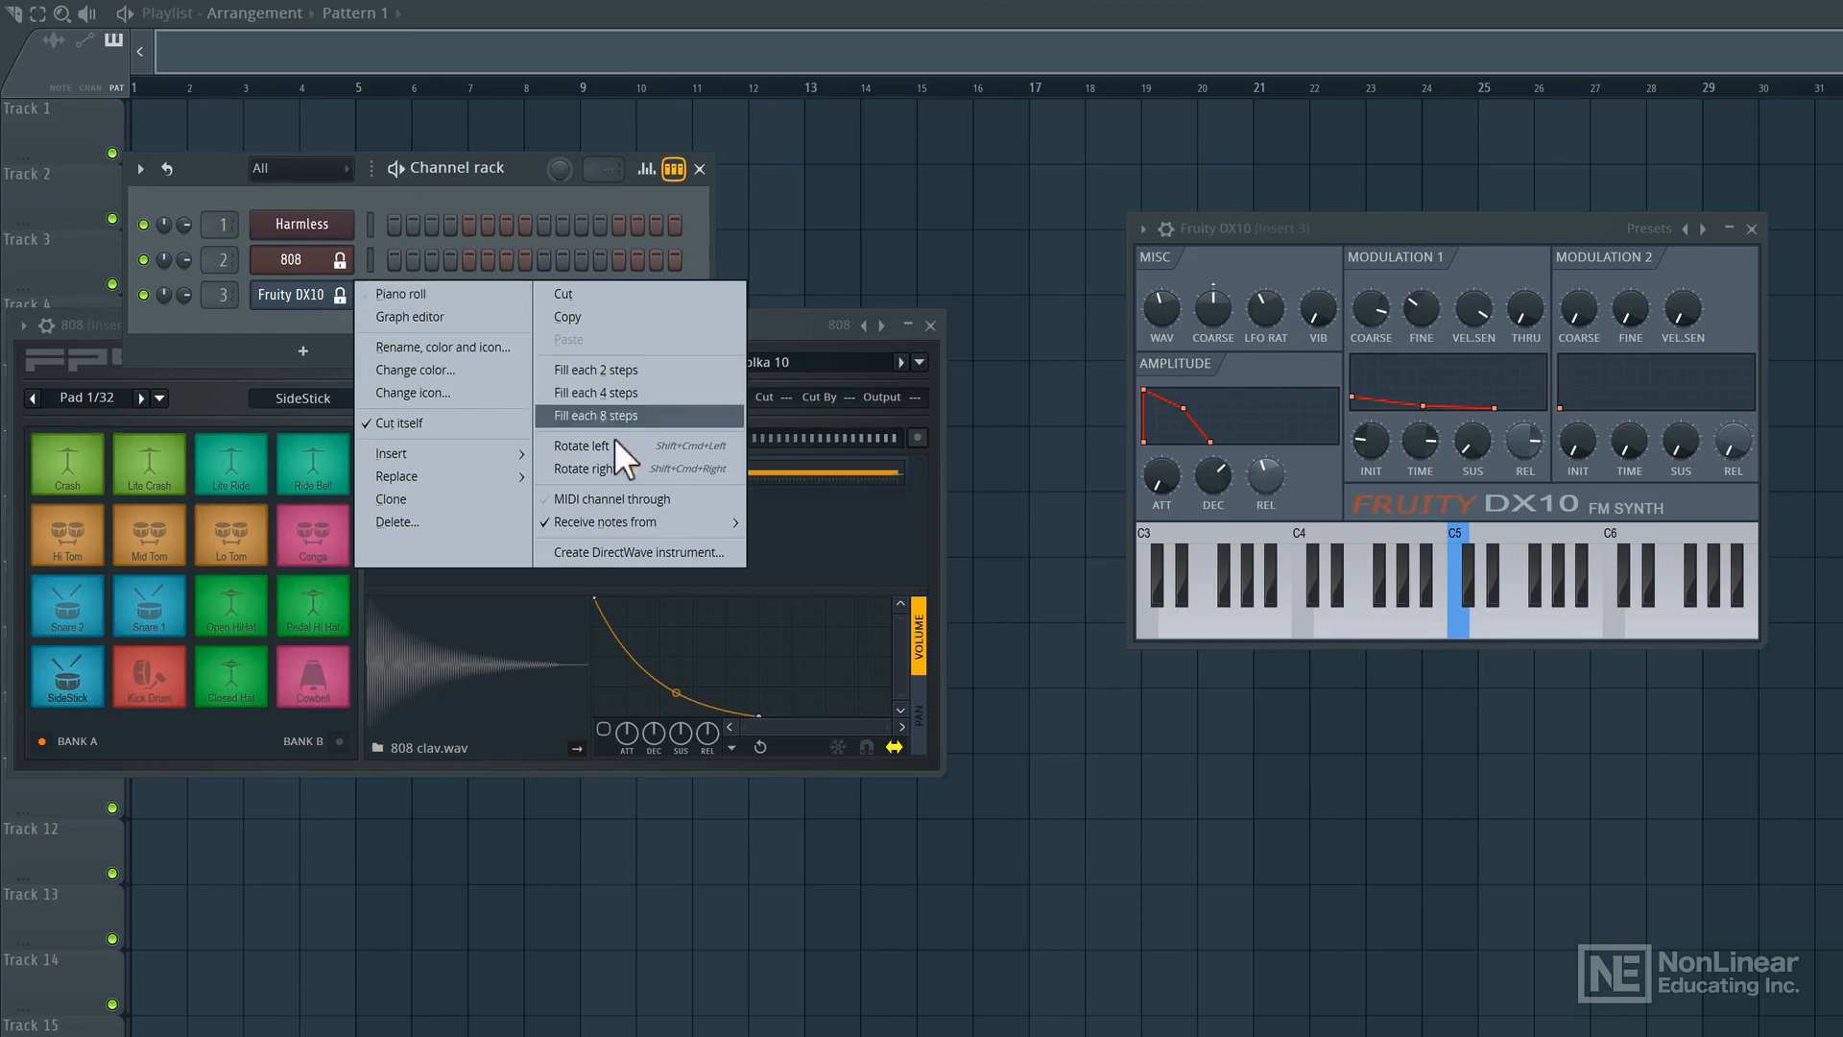